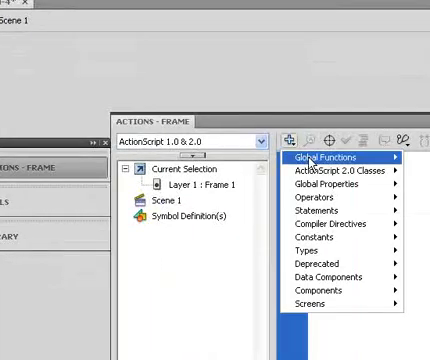
# - Convert the drawn shape into a Button symbol named 'button'
pyautogui.click(330, 157)
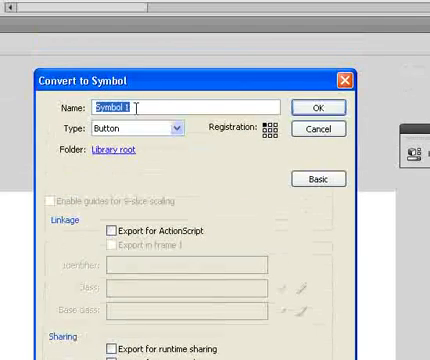
pyautogui.write('but')
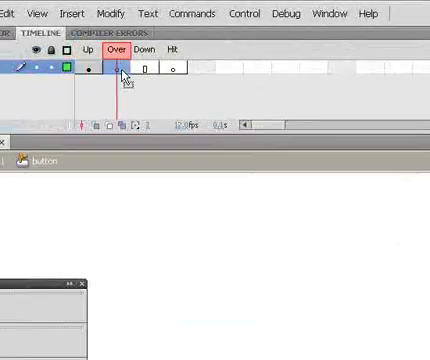
# - Insert keyframes on the button's Over, Down and Hit state frames
pyautogui.rightClick(251, 207)
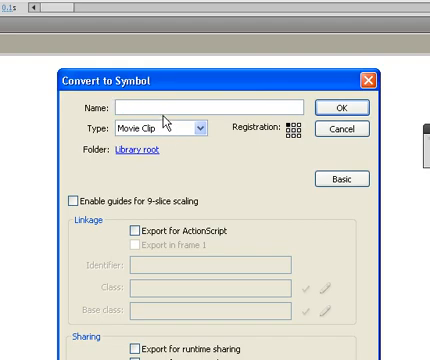
# - Turn the Over-state artwork into a Movie Clip symbol named 'dynamic'
pyautogui.write('dynam')
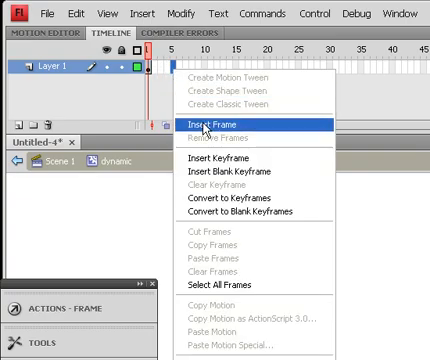
# - Extend the dynamic clip to ten frames with keyframes at frames 5 and 10
pyautogui.click(208, 125)
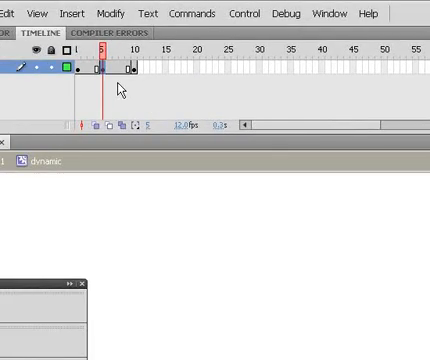
pyautogui.rightClick(116, 67)
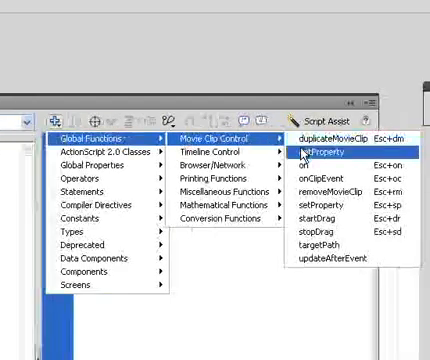
# - Give the button an on (release) handler from Movie Clip Control actions
pyautogui.click(305, 162)
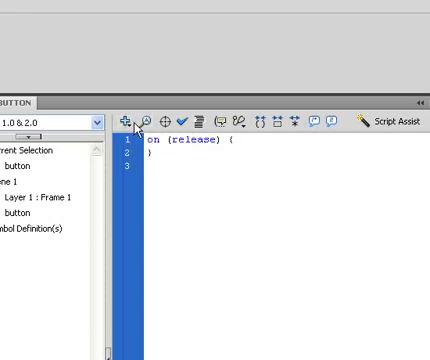
pyautogui.click(128, 113)
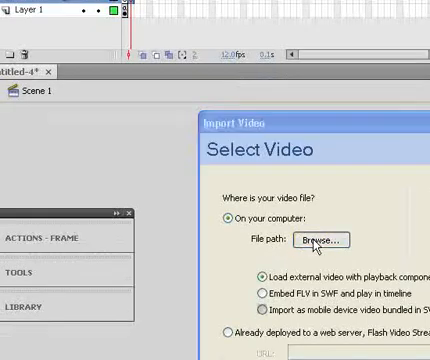
# - Begin importing a video, choosing a file stored on the computer
pyautogui.click(316, 240)
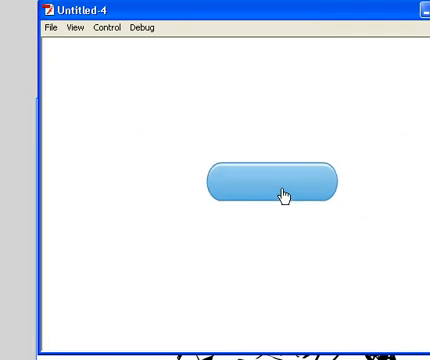
# - Test the movie and click the blue button on stage
pyautogui.click(278, 190)
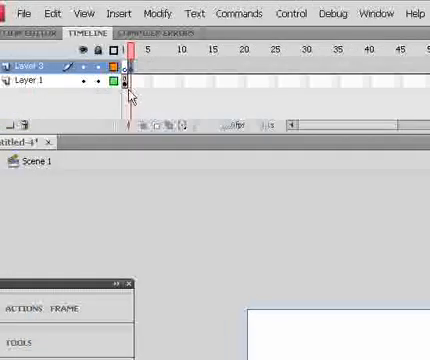
# - Edit the button symbol and go to its Over state frame
pyautogui.click(30, 82)
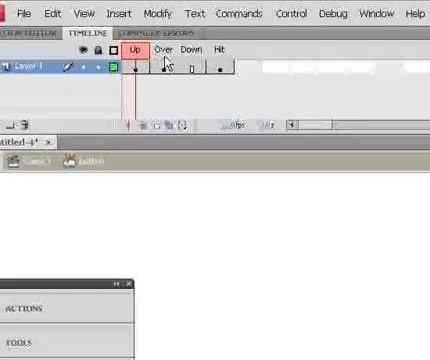
pyautogui.click(155, 73)
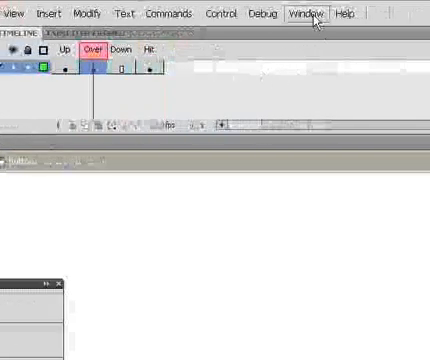
pyautogui.click(304, 13)
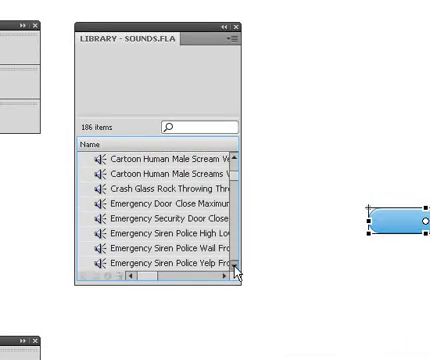
# - Browse the 186 sound effects in the SOUNDS.FLA library
pyautogui.scroll(-3)
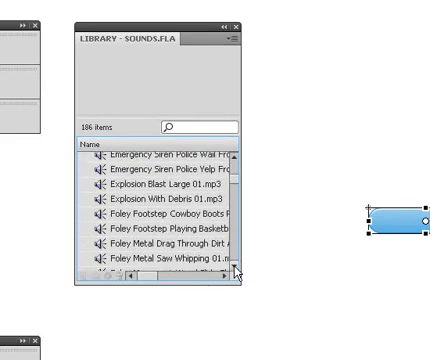
pyautogui.scroll(-3)
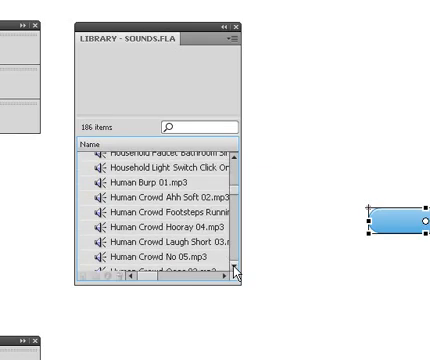
pyautogui.scroll(-3)
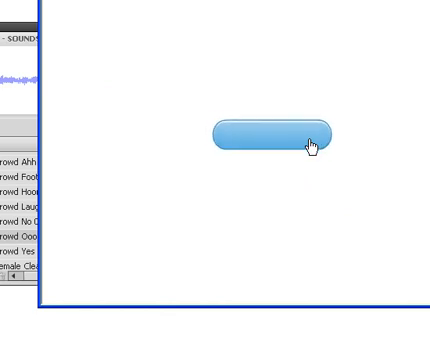
pyautogui.moveTo(300, 139)
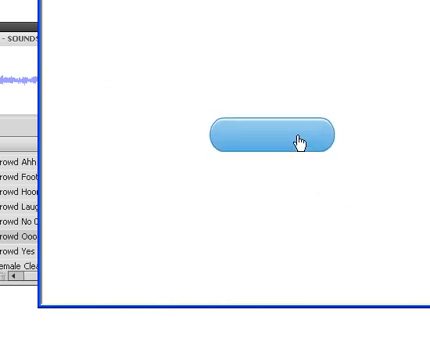
# - Click the test movie's button to play the hand-drawn cartoon animation
pyautogui.click(273, 133)
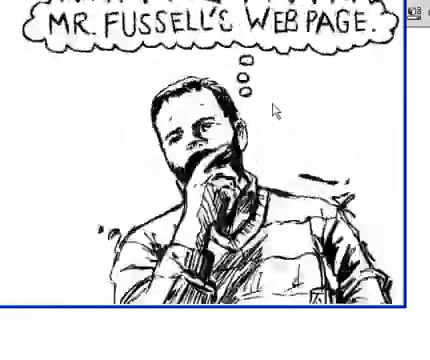